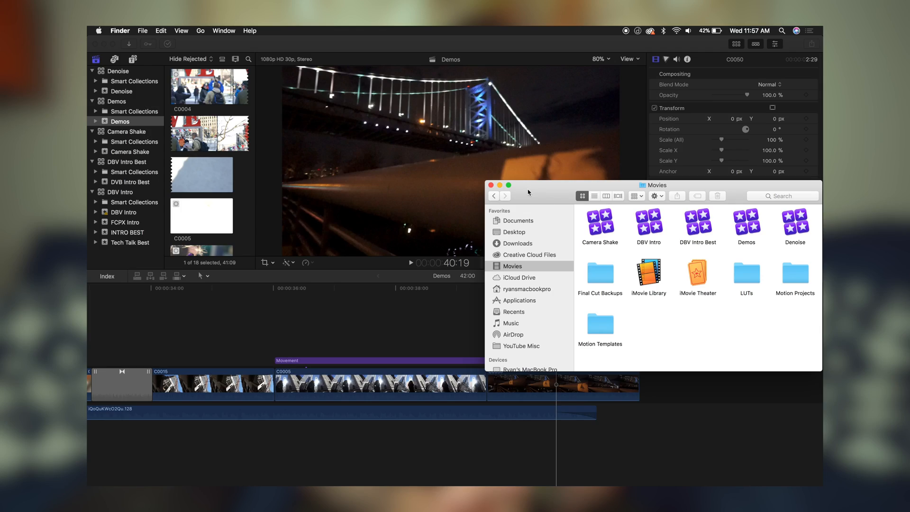
mouse_move(528, 270)
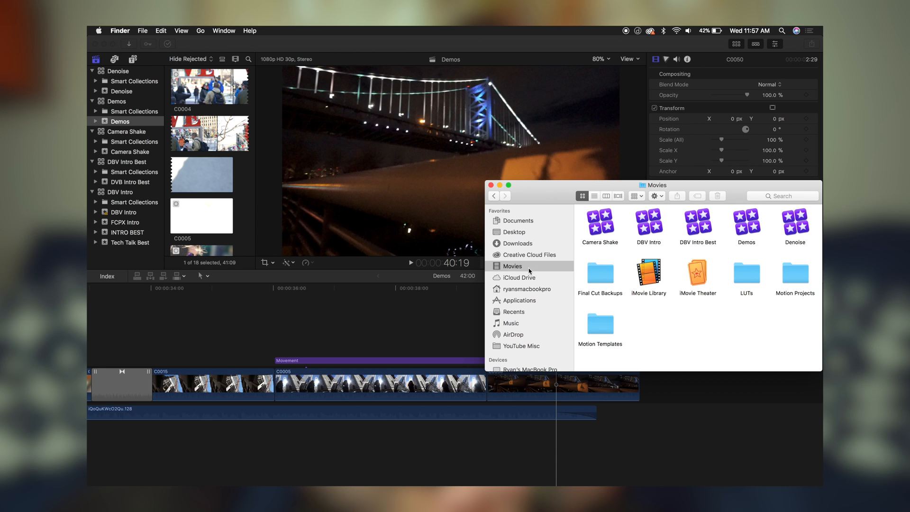
mouse_move(596, 319)
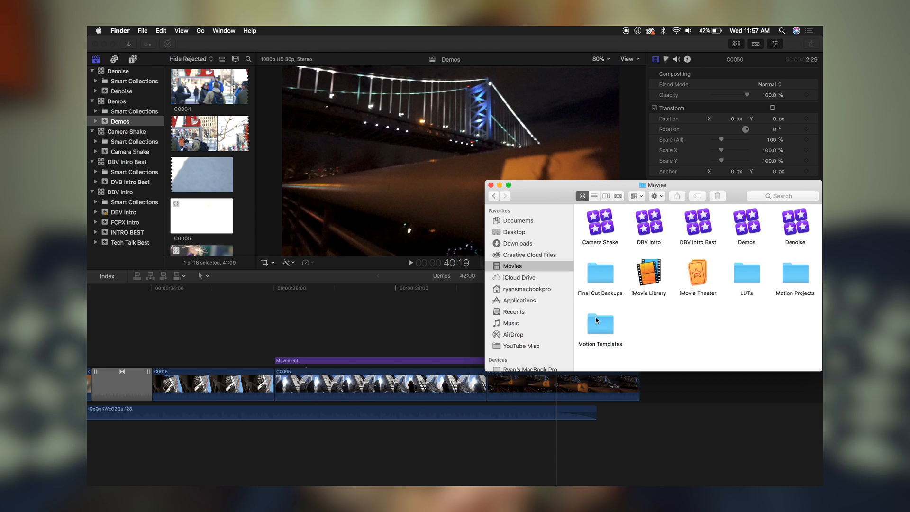
Navigate into Movies/Motion Templates/Effects in Finder to install the Denoise effect.
double_click(600, 323)
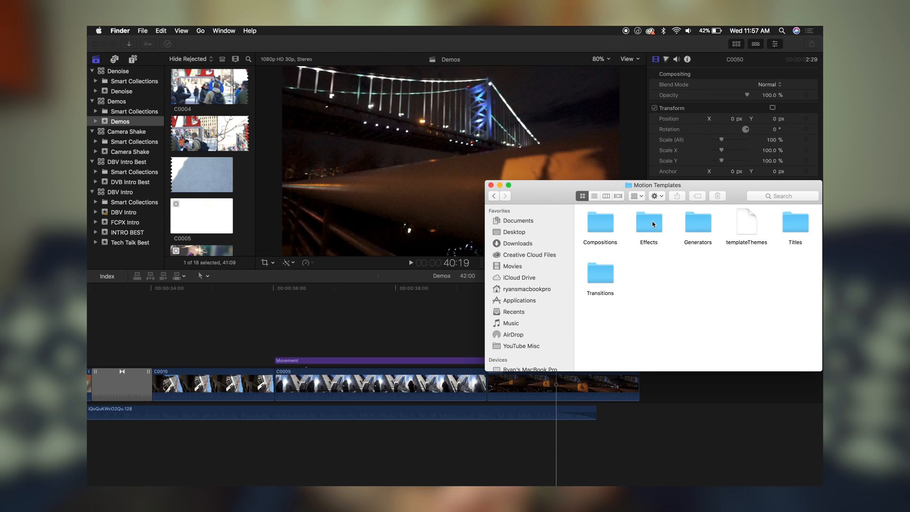
double_click(648, 223)
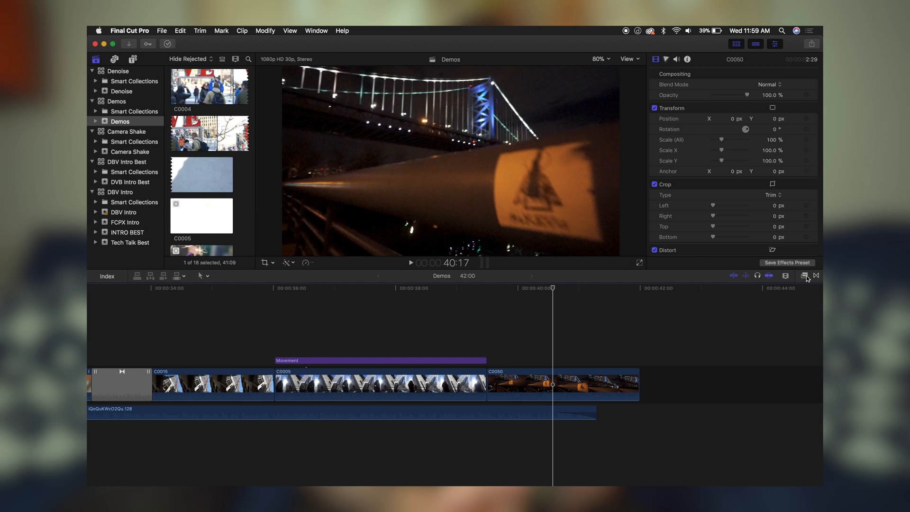
Apply the custom Denoise effect from the Effects browser to clip C0050.
left_click(804, 276)
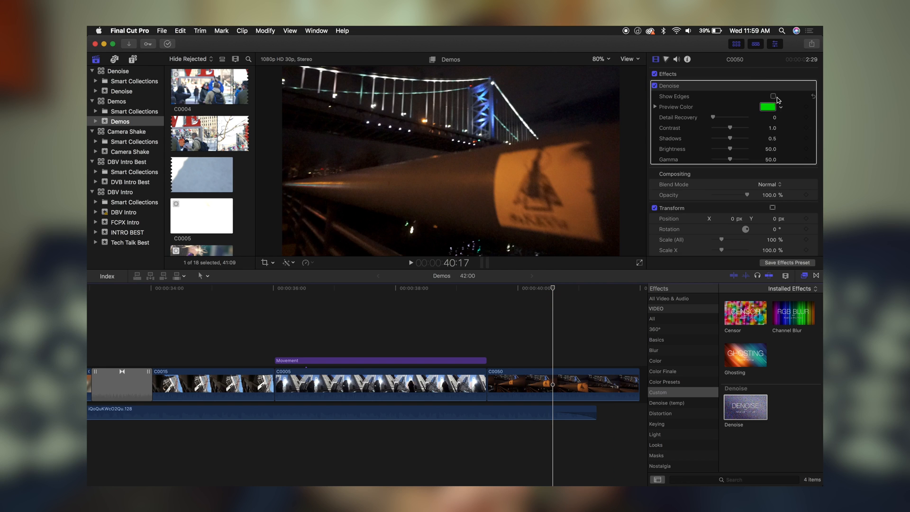
mouse_move(741, 143)
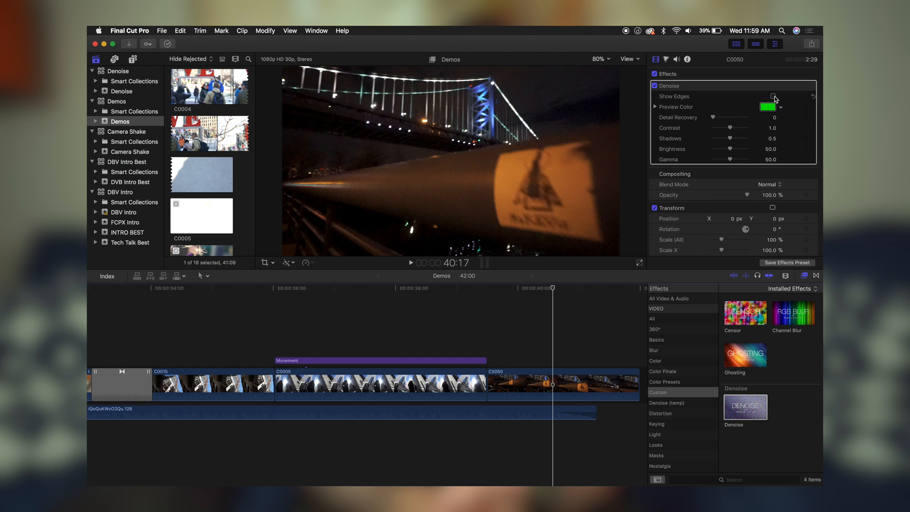
Toggle Show Edges and change the Denoise preview colour from green to blue.
left_click(772, 96)
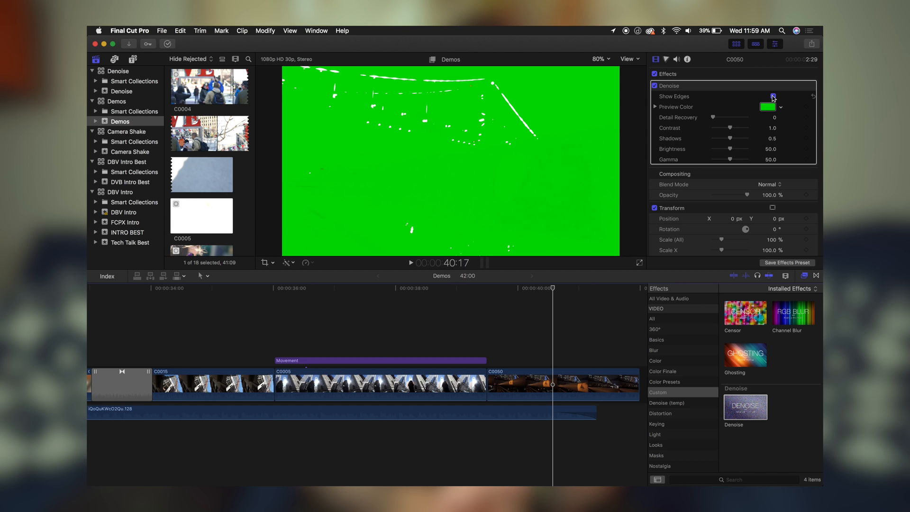
left_click(772, 96)
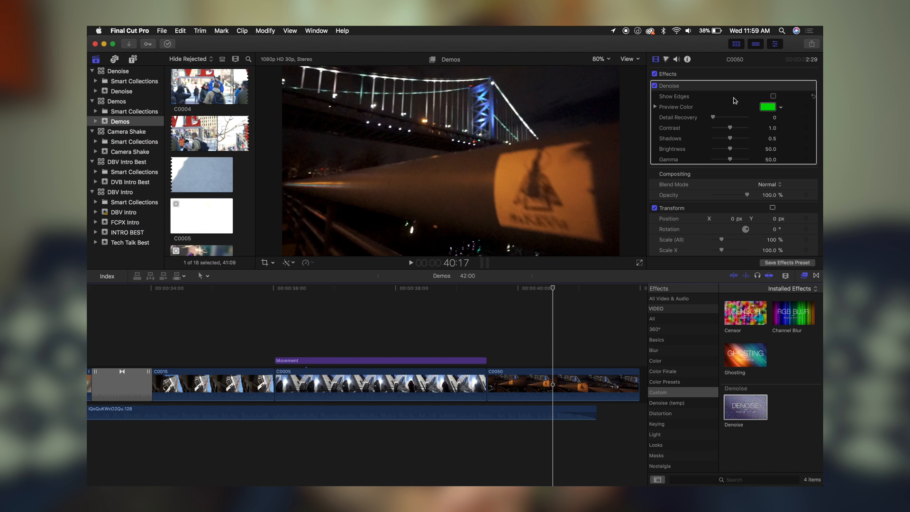
left_click(767, 106)
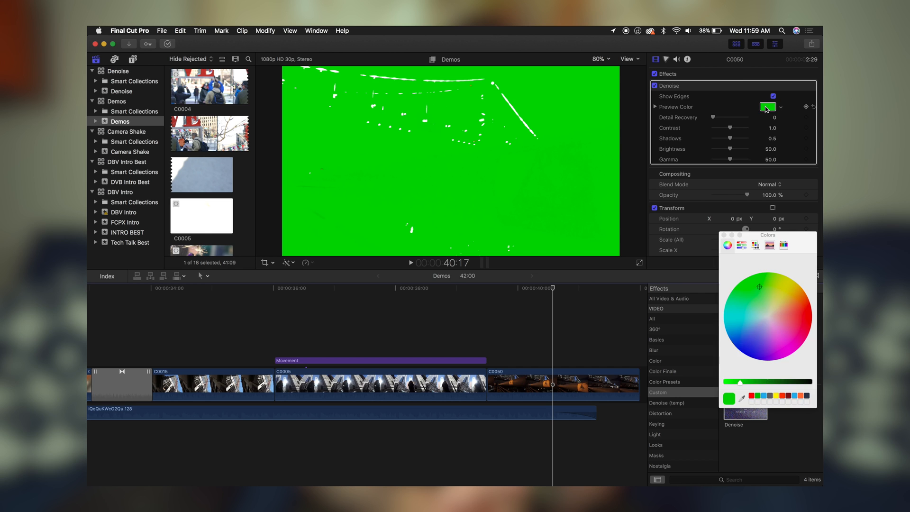
left_click(742, 323)
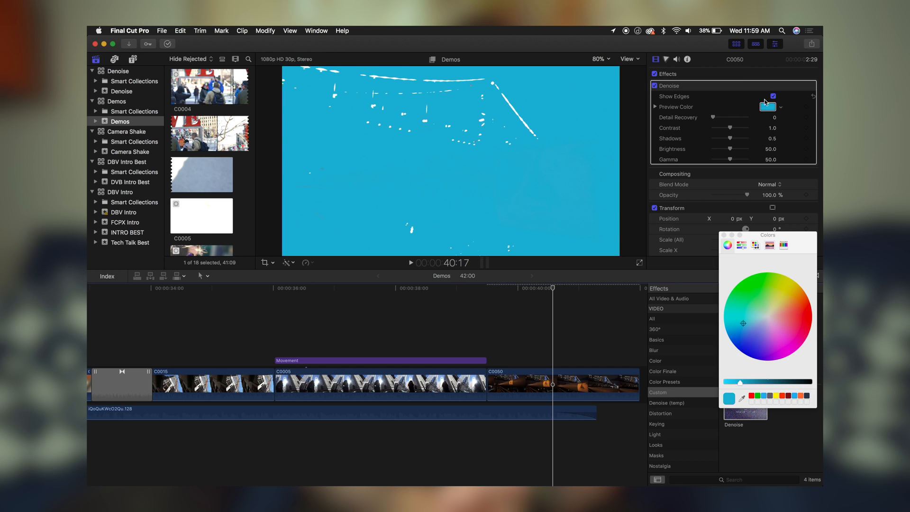